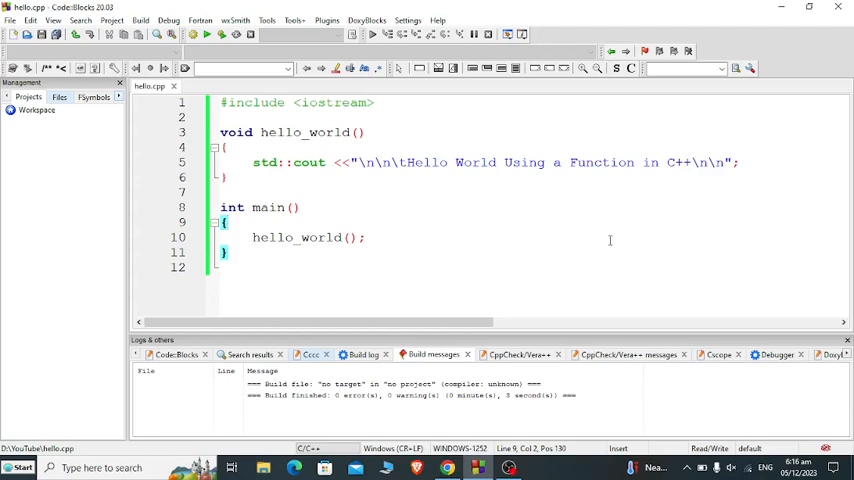
mouse_move(605, 258)
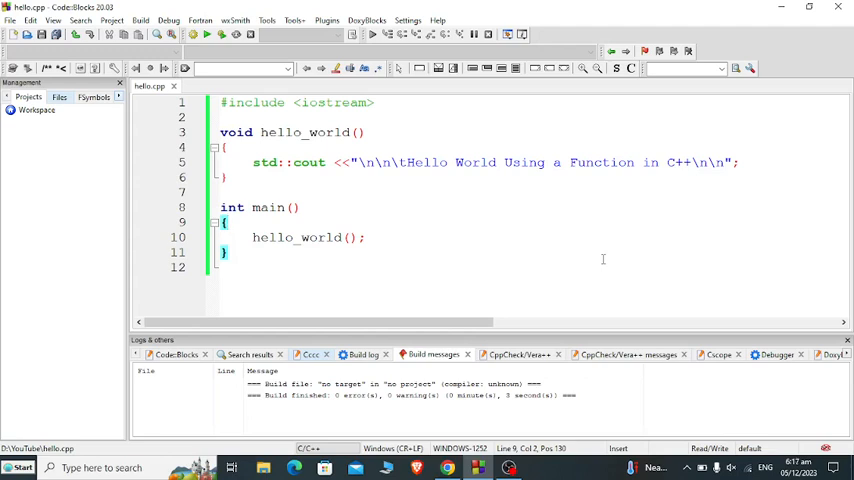
mouse_move(598, 262)
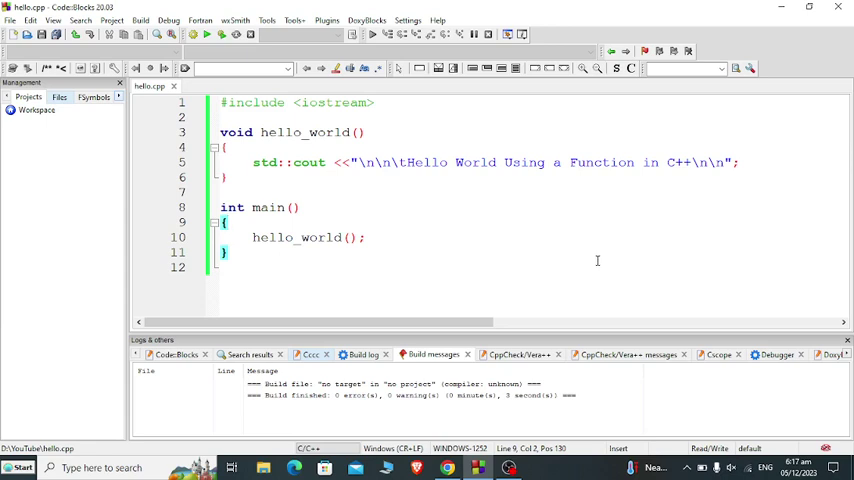
mouse_move(596, 266)
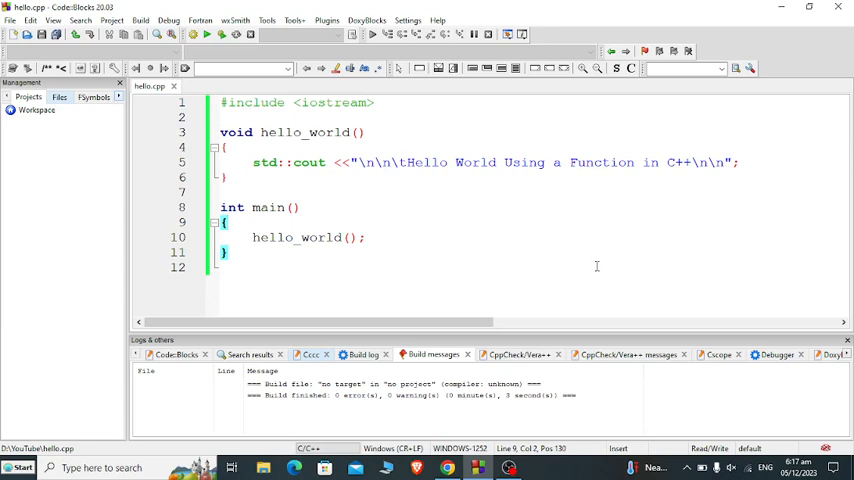
mouse_move(596, 230)
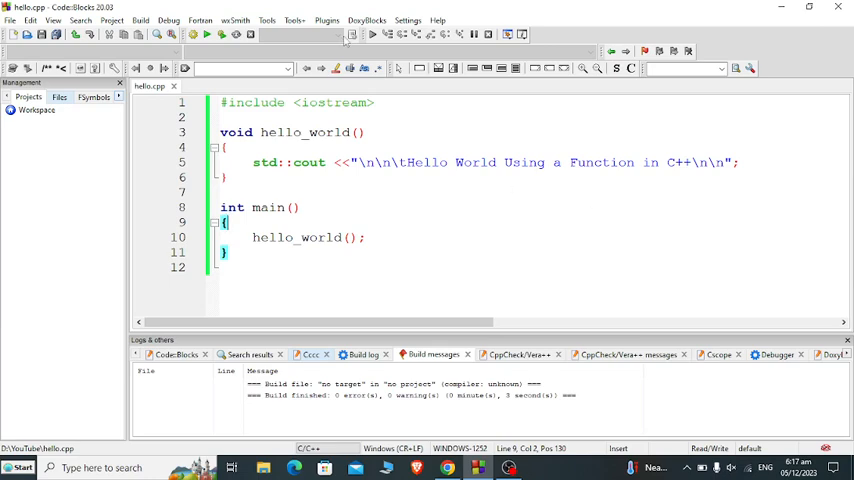
- Show the Code::Blocks About dialog from the Help menu with version 20.03 details
click(455, 18)
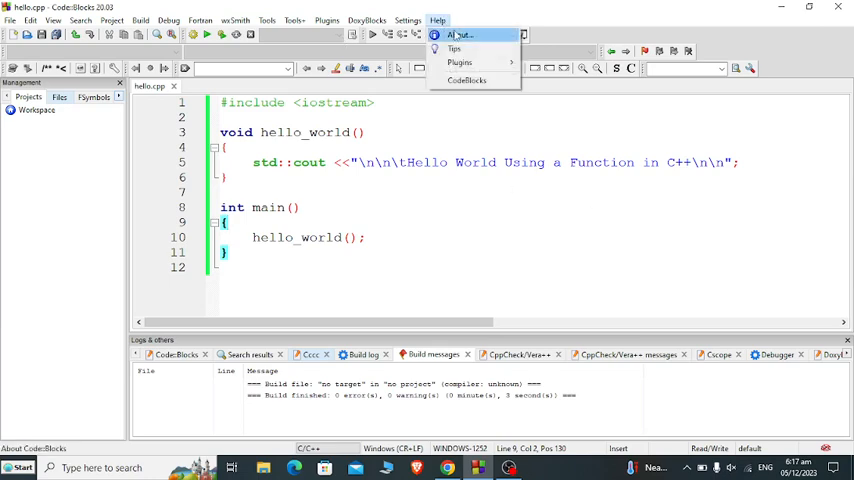
click(460, 35)
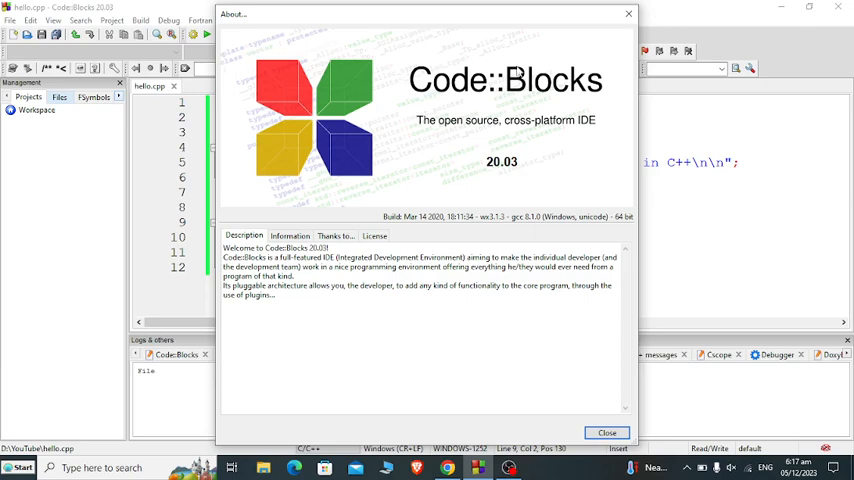
mouse_move(666, 12)
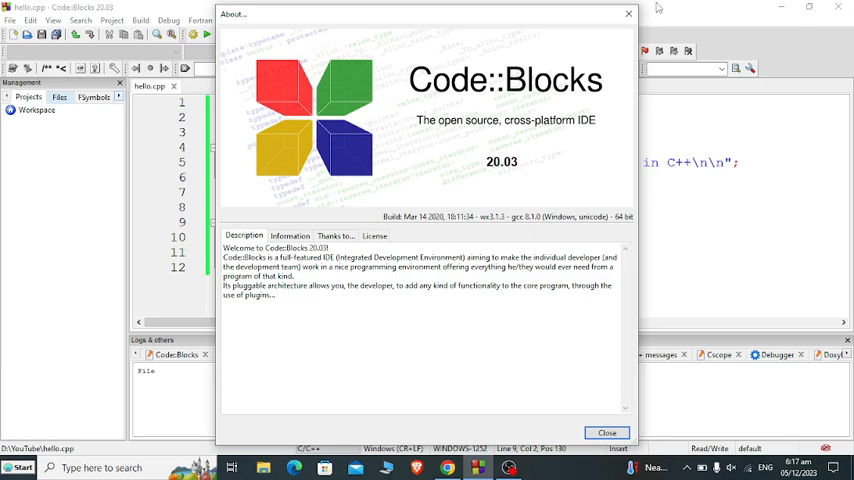
- Dismiss the About dialog and return to the hello.cpp editor
click(602, 432)
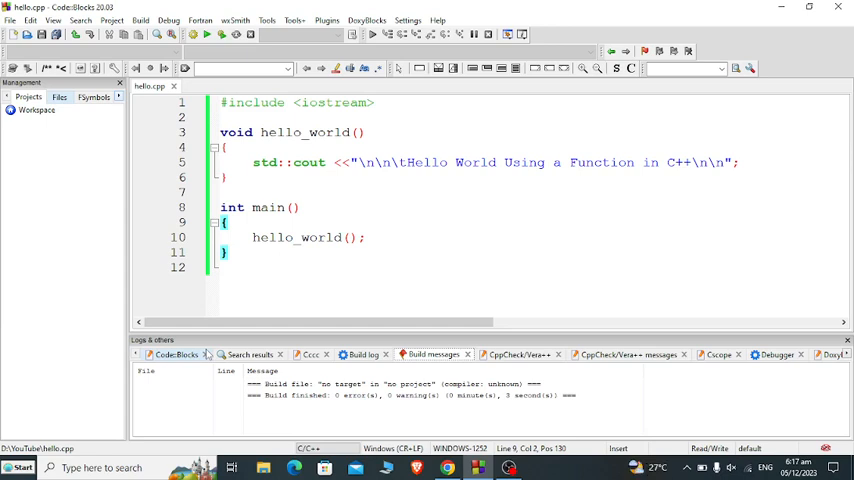
mouse_move(266, 303)
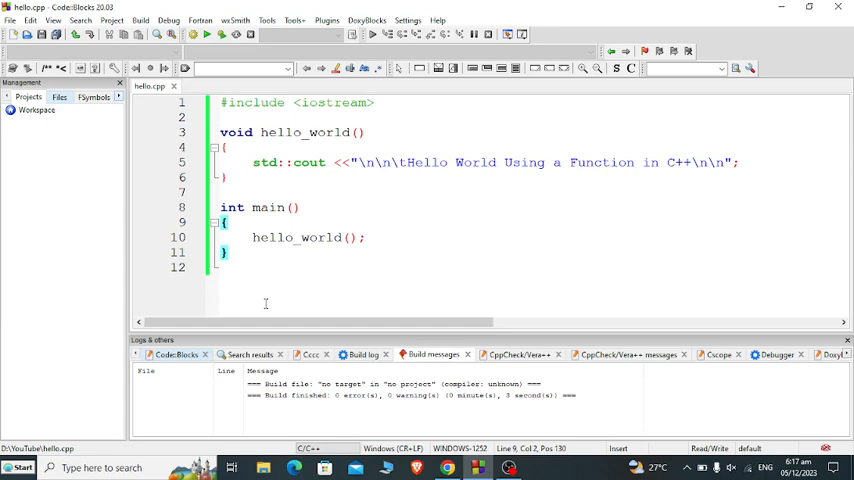
mouse_move(253, 305)
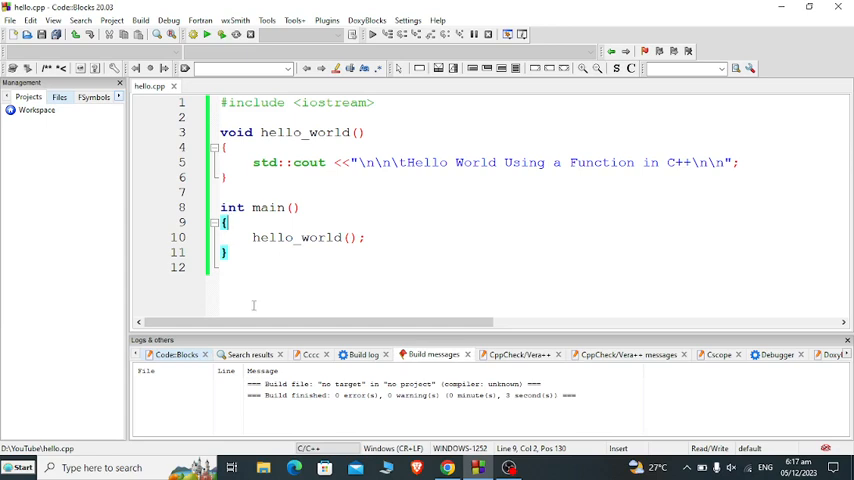
mouse_move(242, 305)
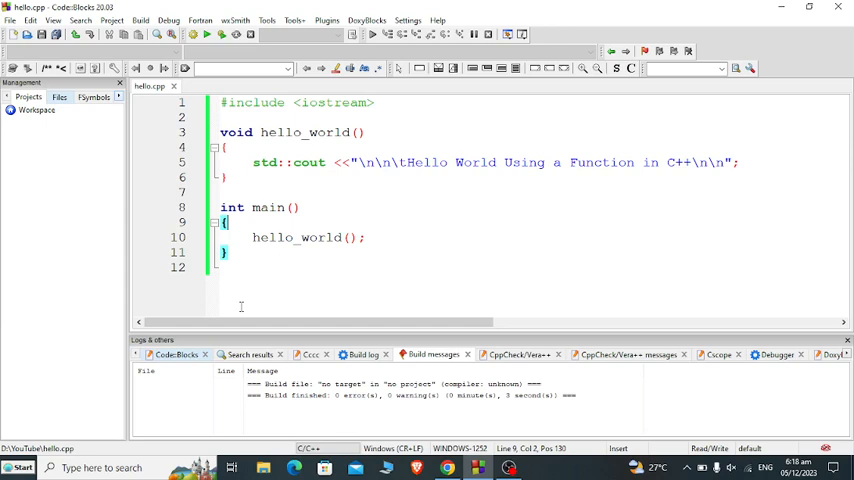
mouse_move(234, 304)
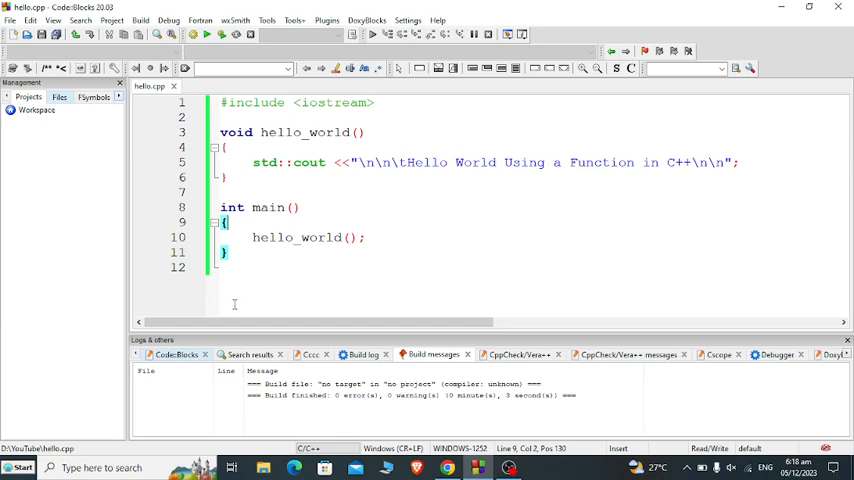
mouse_move(225, 310)
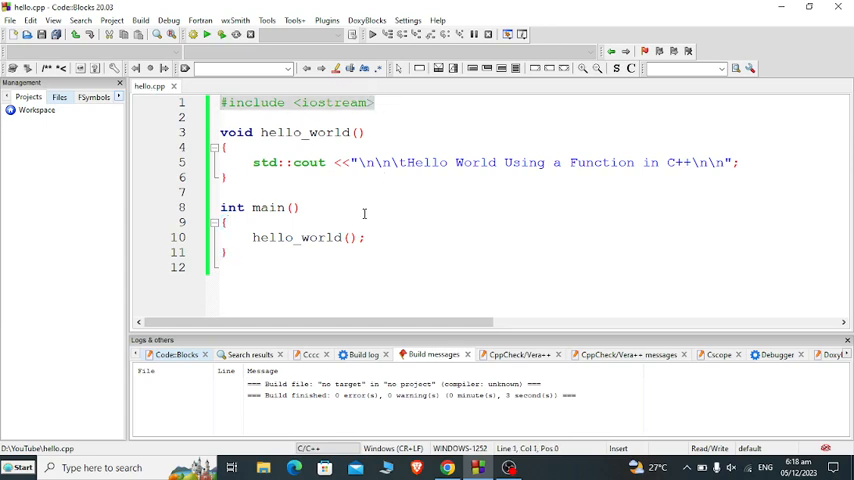
mouse_move(353, 208)
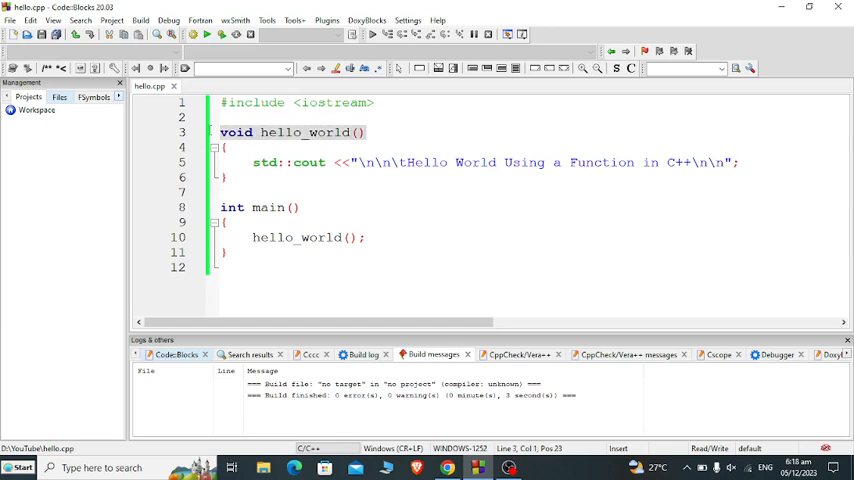
mouse_move(240, 162)
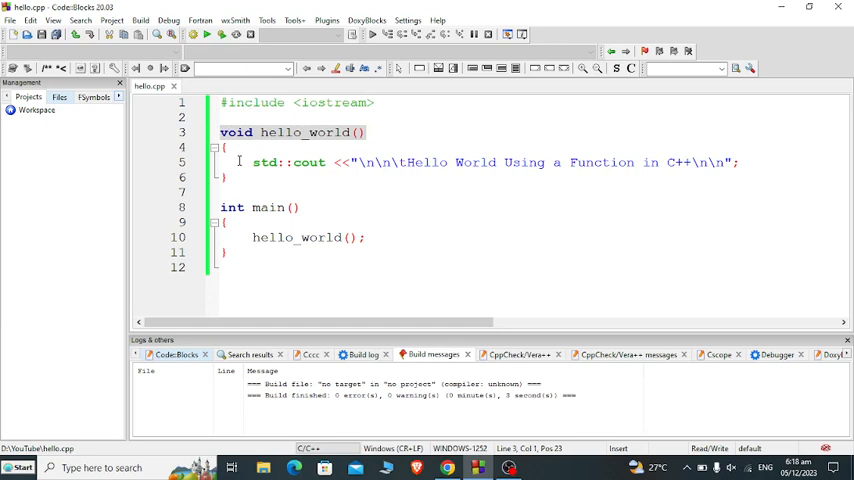
mouse_move(235, 123)
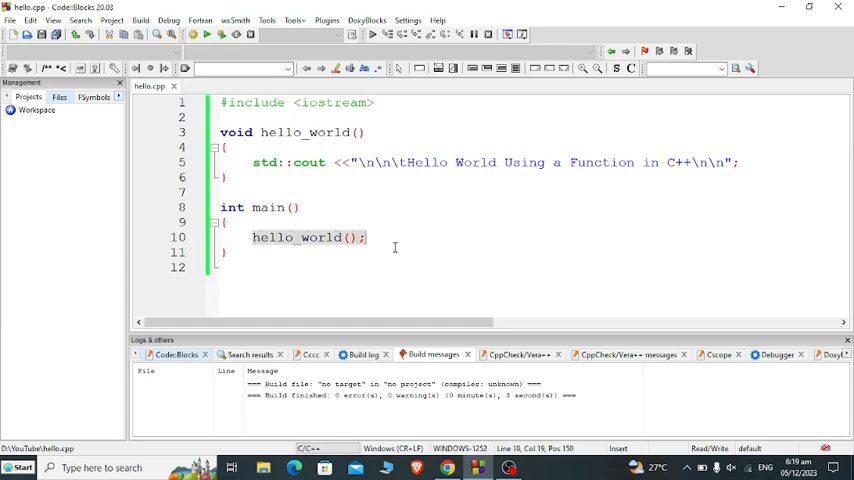
mouse_move(391, 247)
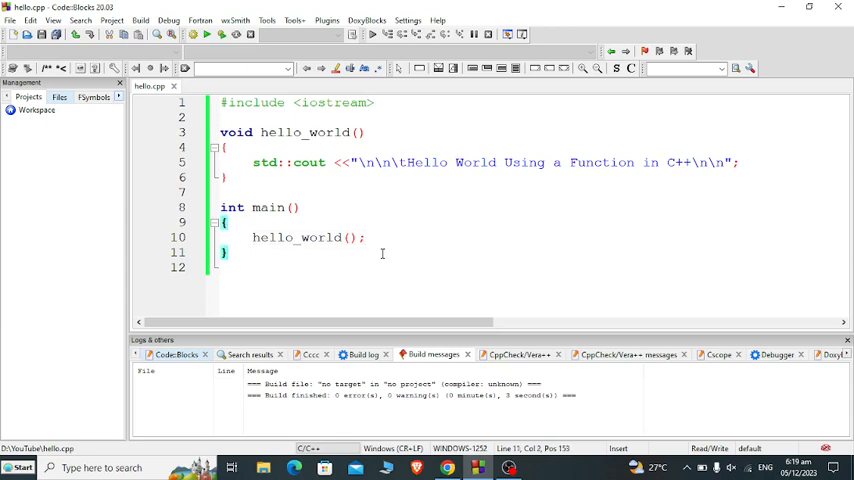
mouse_move(396, 242)
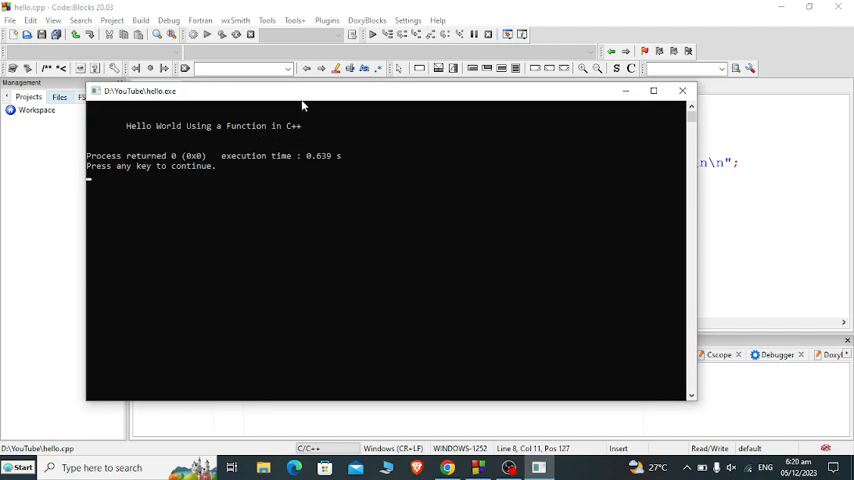
mouse_move(678, 91)
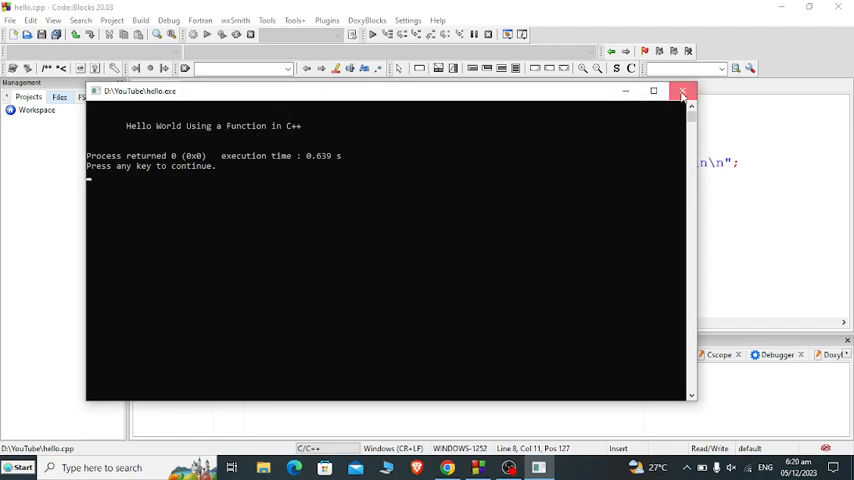
- Close the finished console window and run hello.cpp again in a new console
click(703, 93)
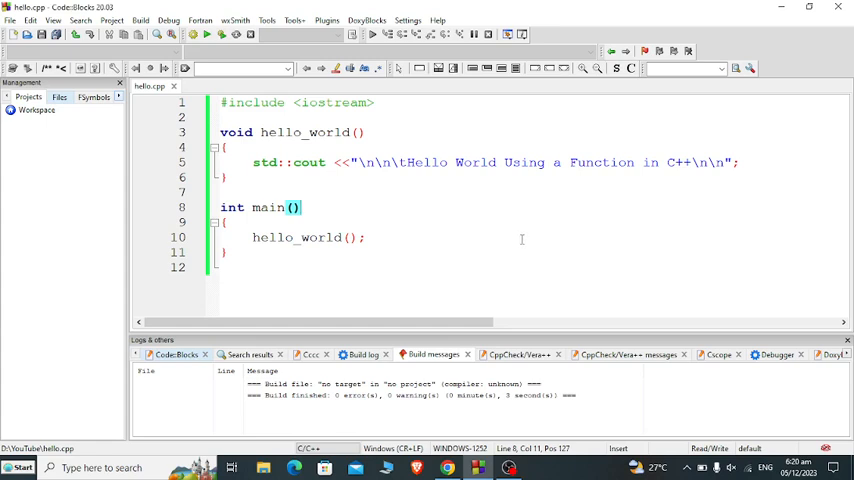
mouse_move(498, 239)
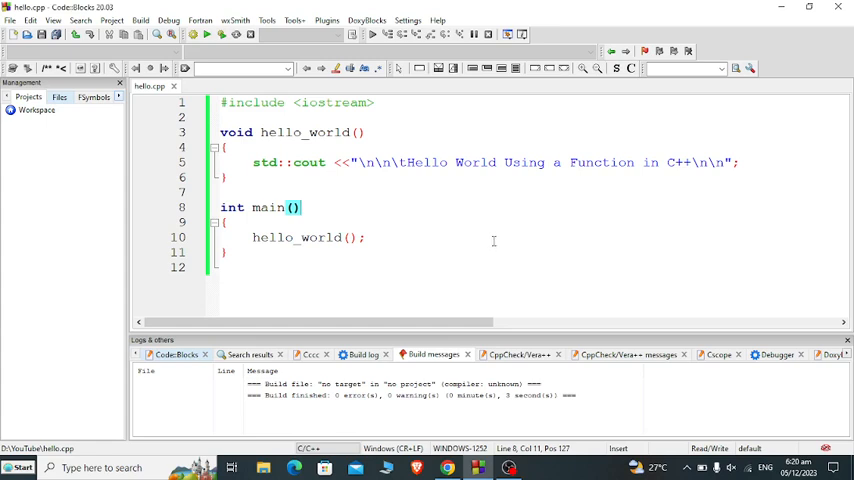
mouse_move(487, 241)
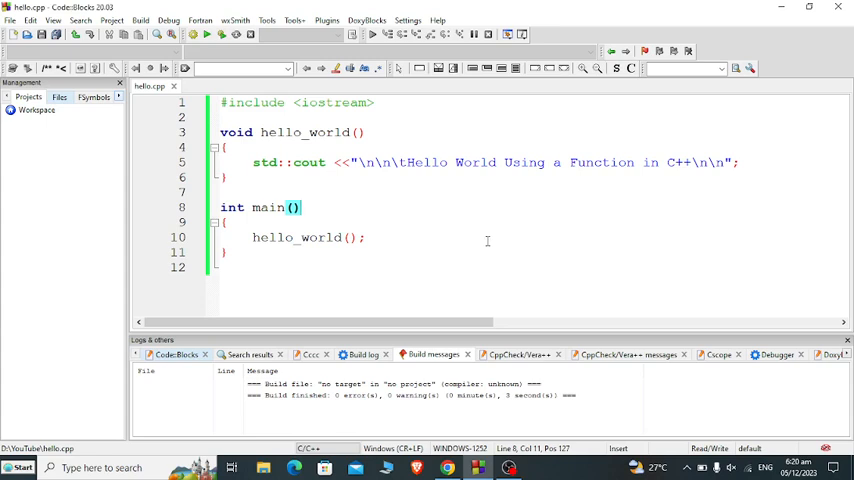
mouse_move(479, 242)
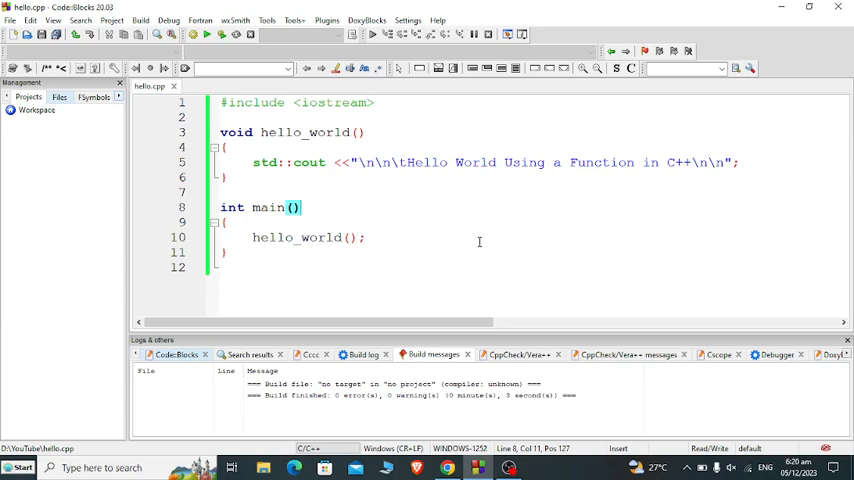
mouse_move(460, 243)
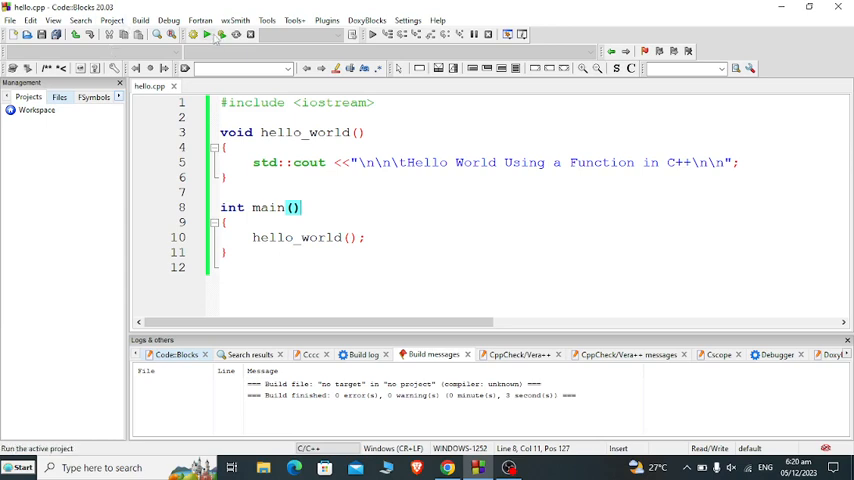
click(208, 37)
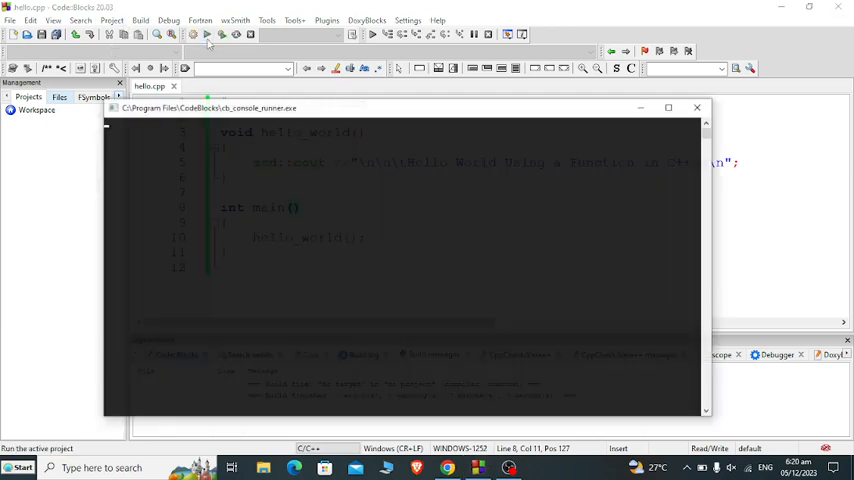